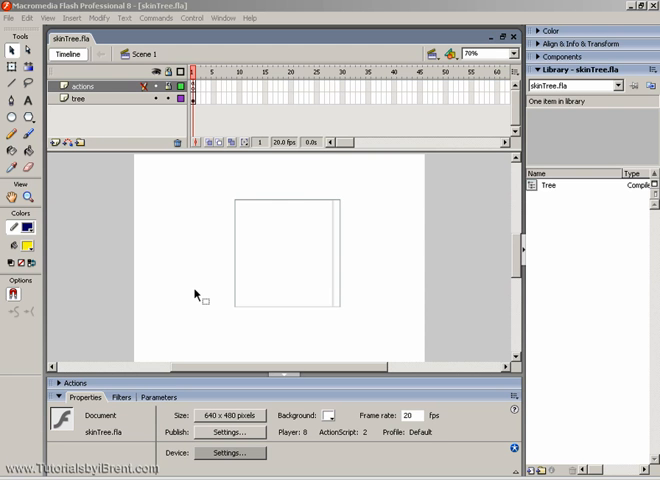
pyautogui.moveTo(190, 290)
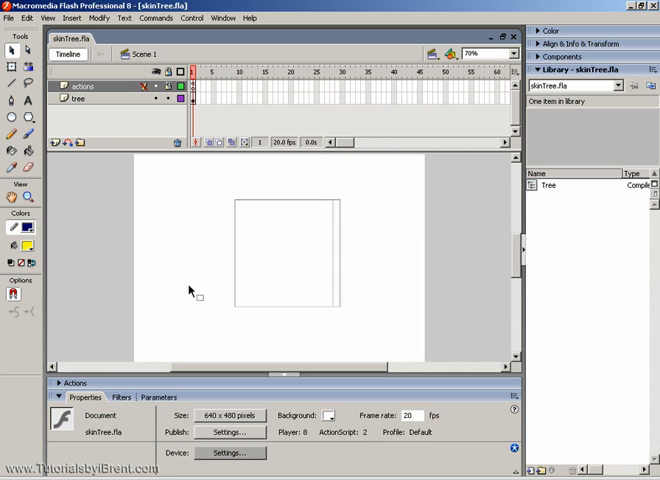
pyautogui.moveTo(340, 244)
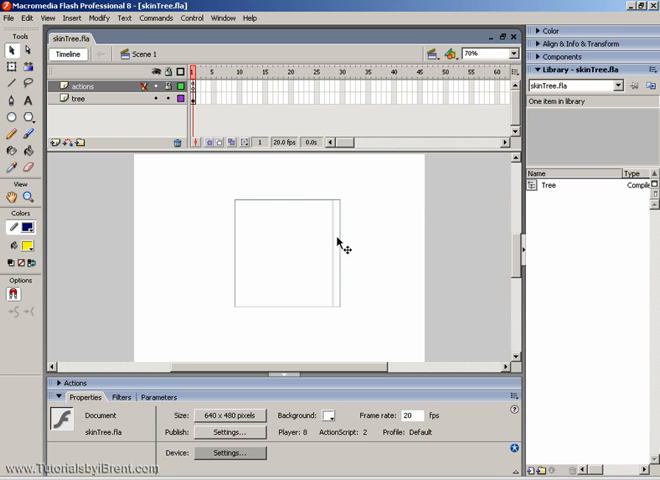
pyautogui.moveTo(304, 228)
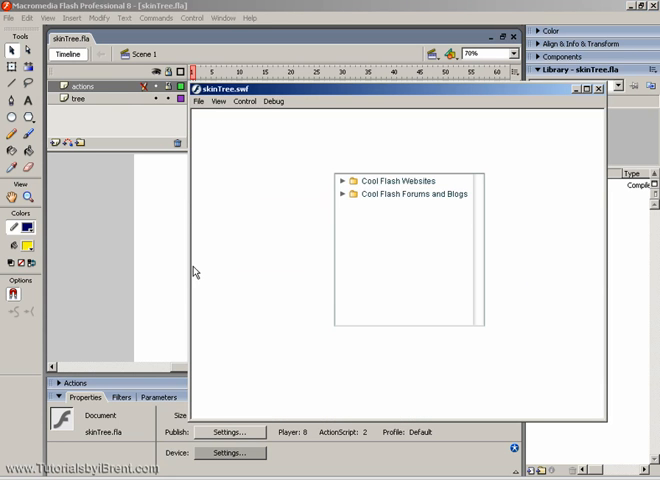
# Step: Try the tree folders in the movie preview, then return to the document
pyautogui.click(344, 180)
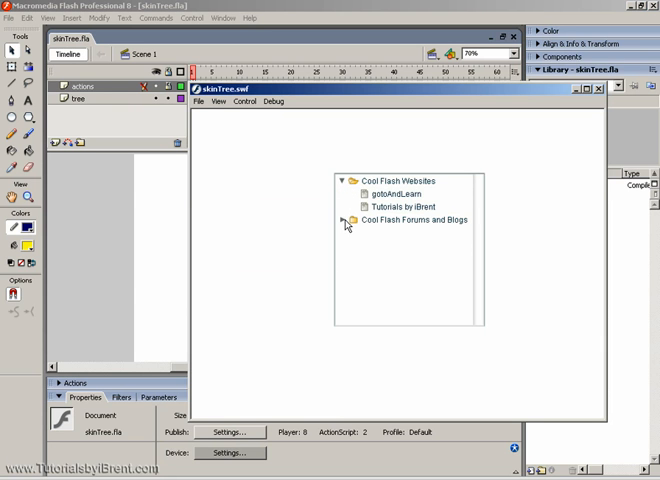
pyautogui.click(348, 208)
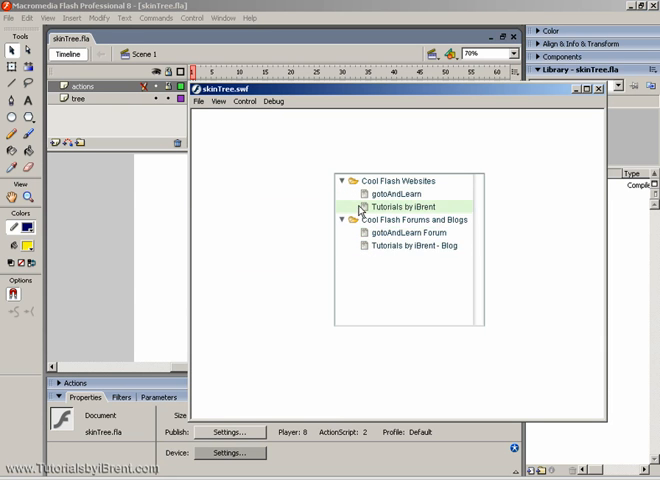
pyautogui.click(348, 220)
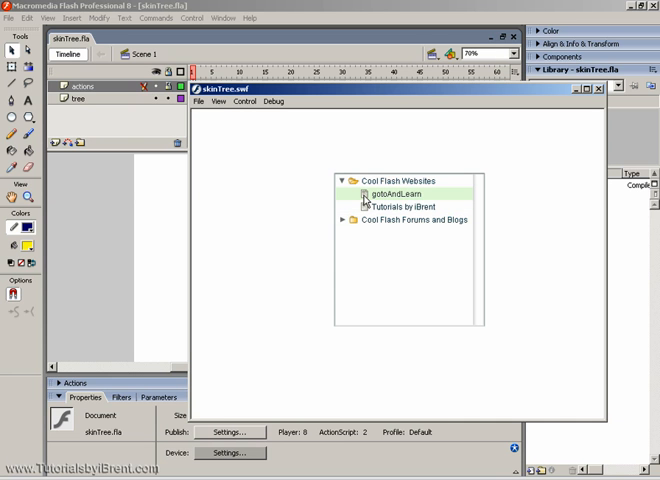
pyautogui.click(406, 208)
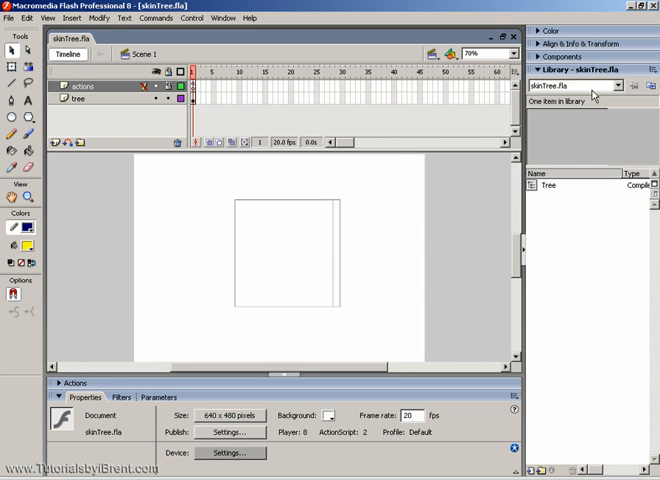
# Step: Open HaloTheme.fla from the ComponentFLA folder as an external library
pyautogui.click(12, 18)
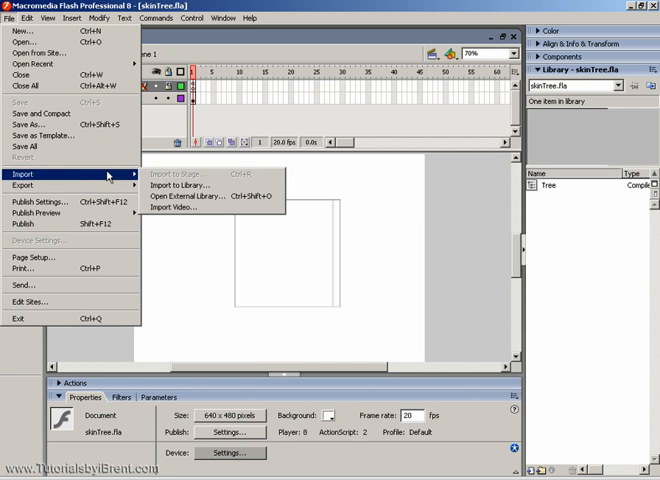
pyautogui.moveTo(196, 196)
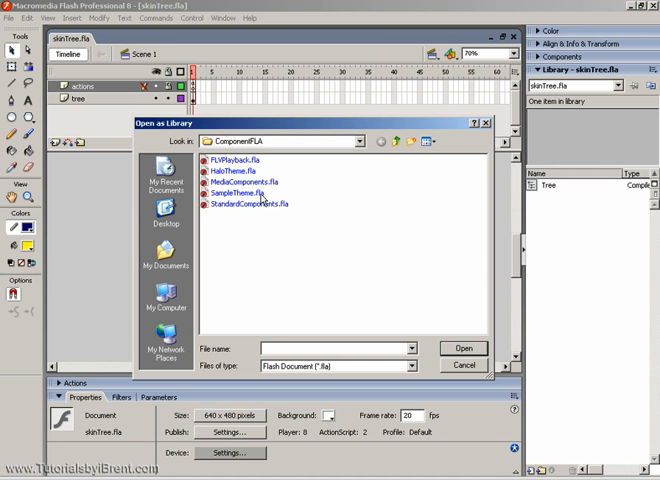
pyautogui.moveTo(262, 218)
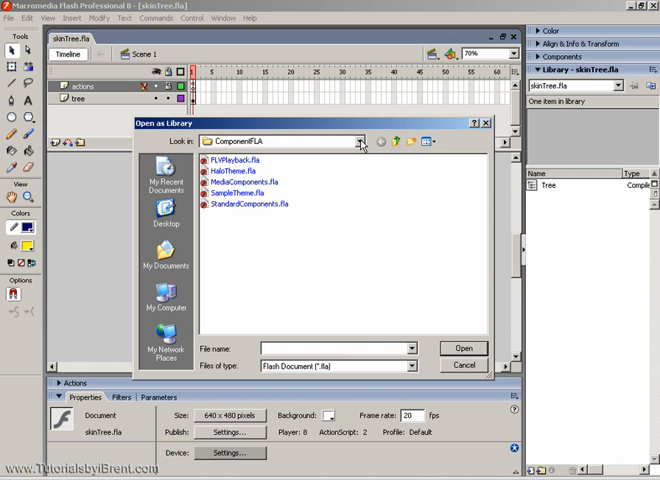
pyautogui.click(356, 140)
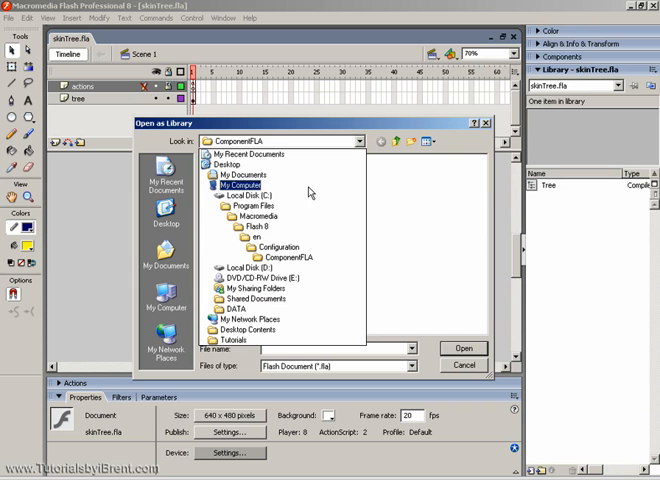
pyautogui.click(256, 204)
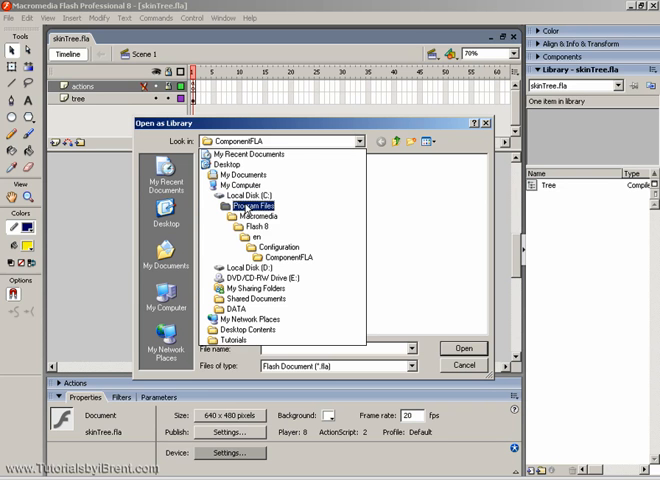
pyautogui.click(254, 236)
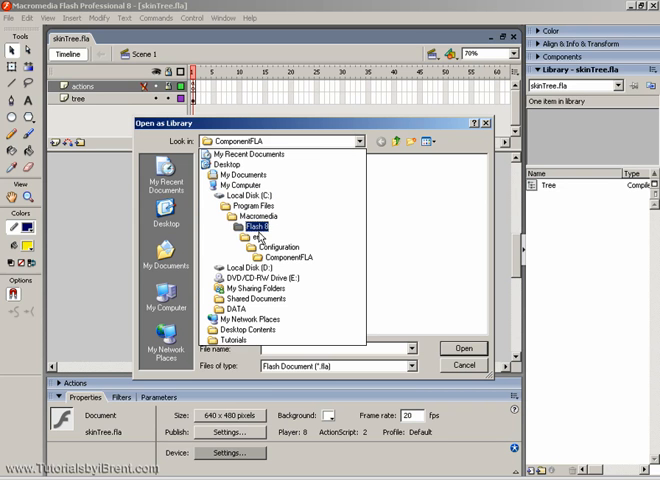
pyautogui.click(288, 246)
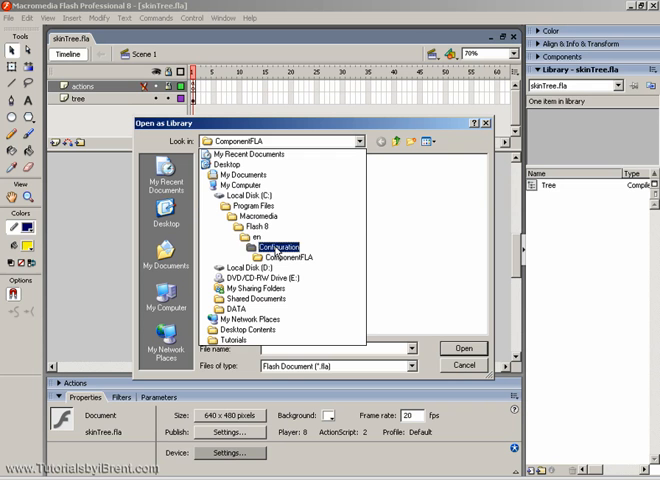
pyautogui.click(288, 256)
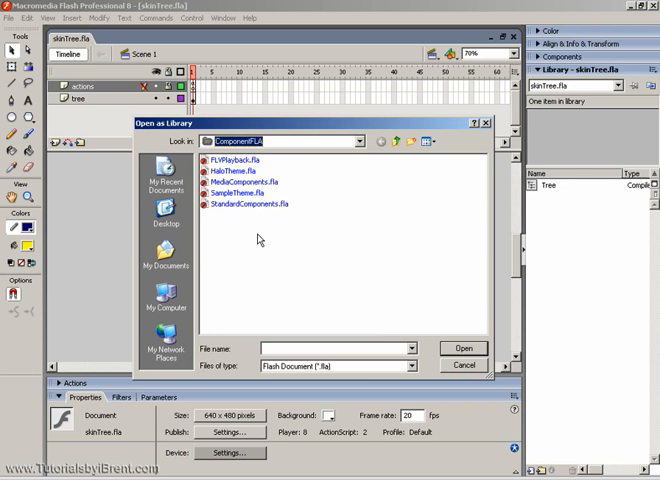
pyautogui.click(230, 170)
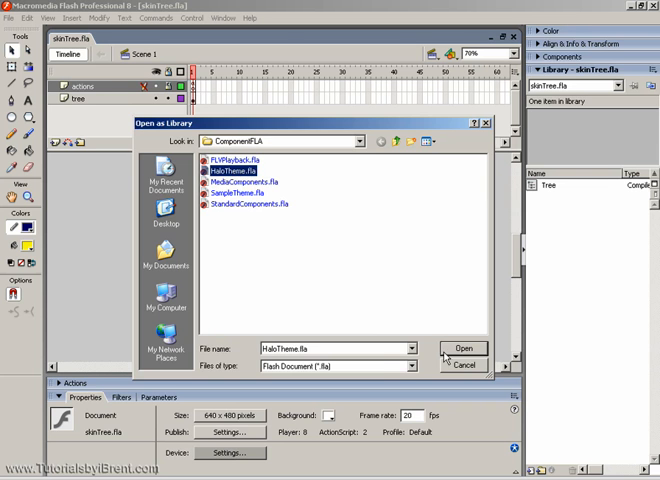
pyautogui.click(462, 348)
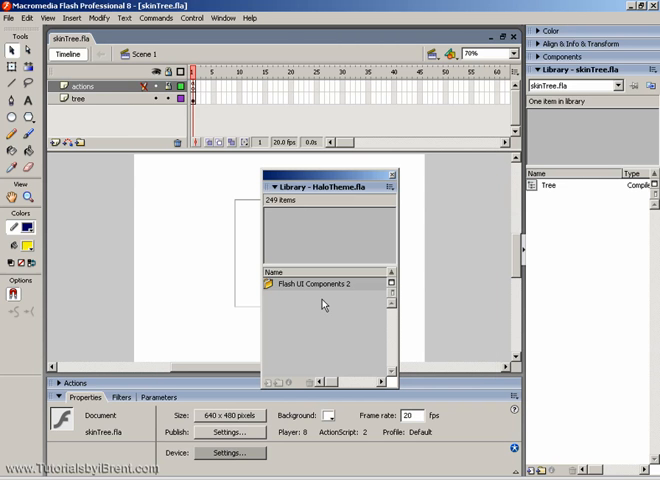
# Step: Drag the Tree Assets folder from Component Assets into the document library and close HaloTheme
pyautogui.moveTo(320, 188); pyautogui.dragTo(230, 108)
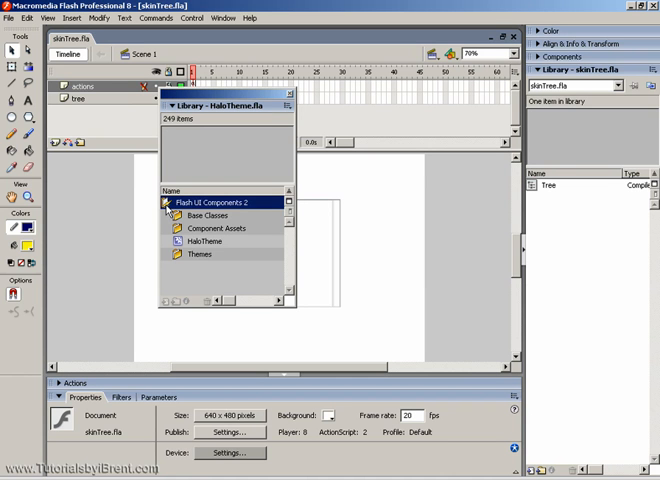
pyautogui.click(200, 254)
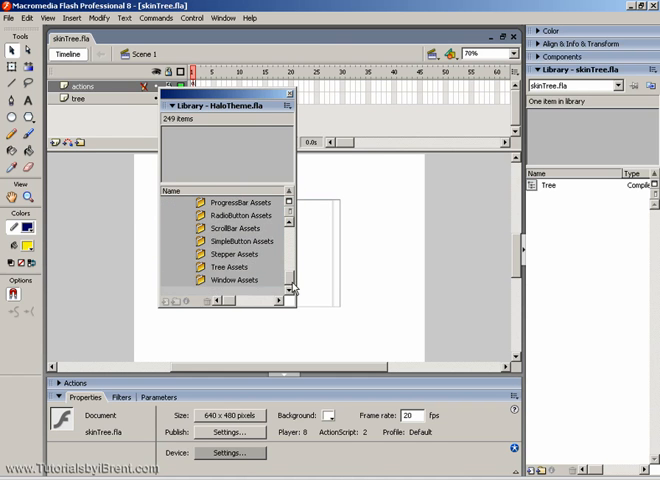
pyautogui.click(228, 268)
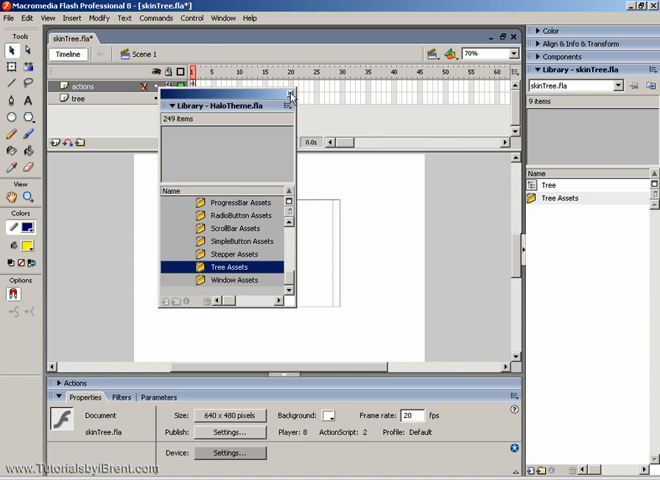
pyautogui.click(292, 92)
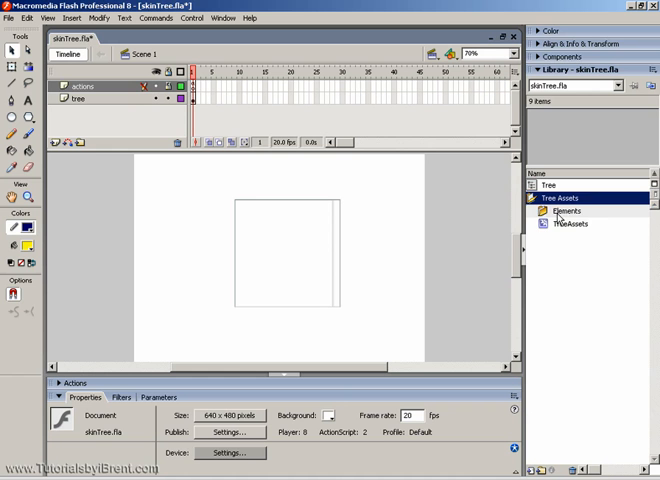
# Step: Expand Elements and preview TreeDisclosureClosed, TreeFolderClosed and TreeNodeIcon graphics
pyautogui.click(544, 212)
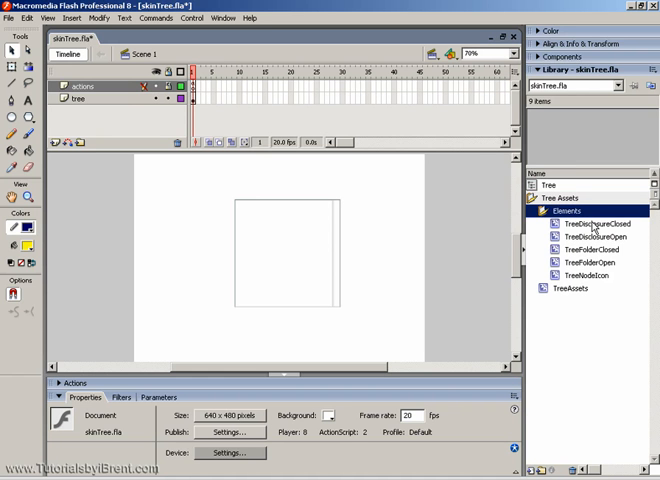
pyautogui.click(596, 224)
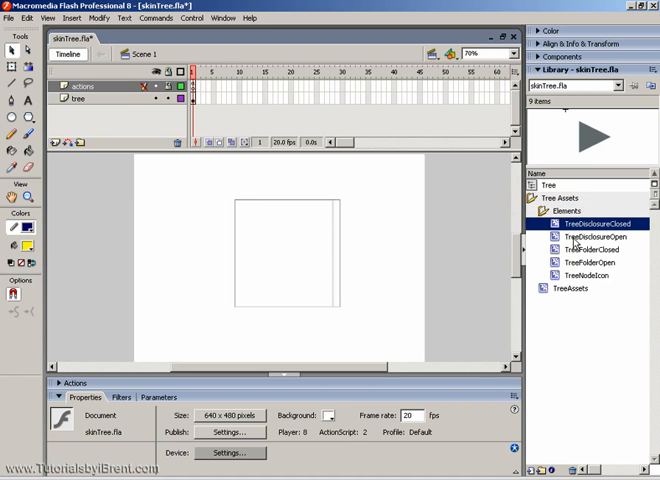
pyautogui.click(592, 250)
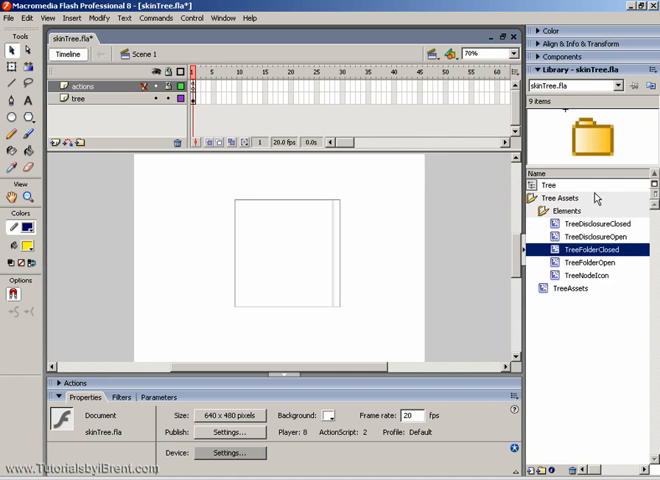
pyautogui.click(584, 264)
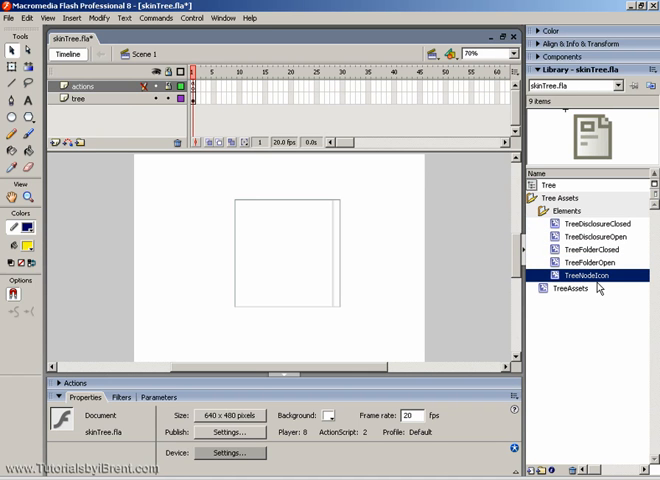
pyautogui.moveTo(584, 230)
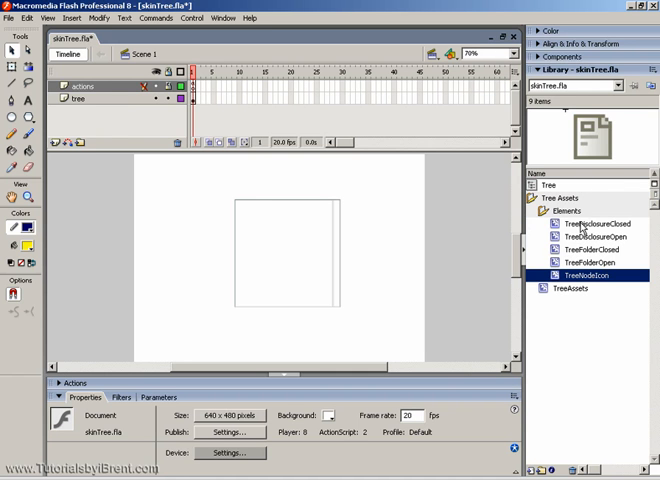
pyautogui.click(588, 224)
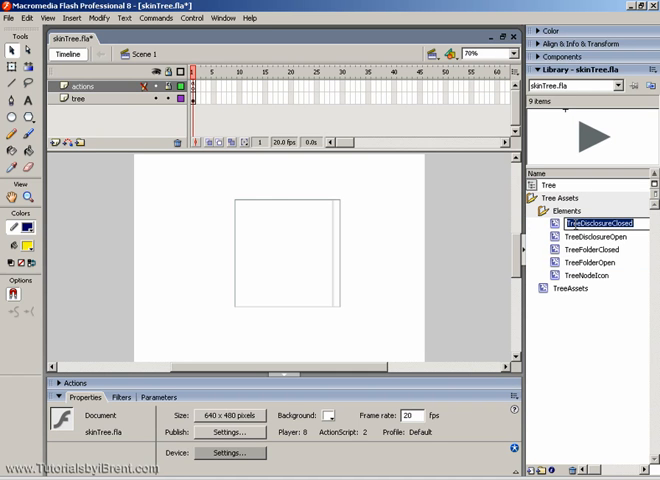
pyautogui.doubleClick(600, 224)
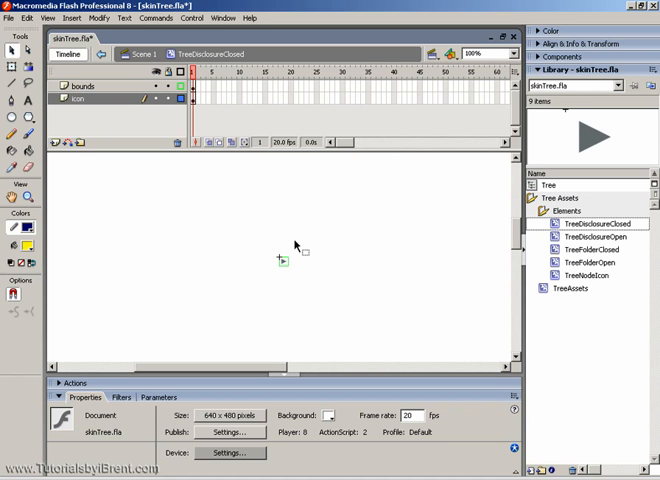
pyautogui.moveTo(294, 274)
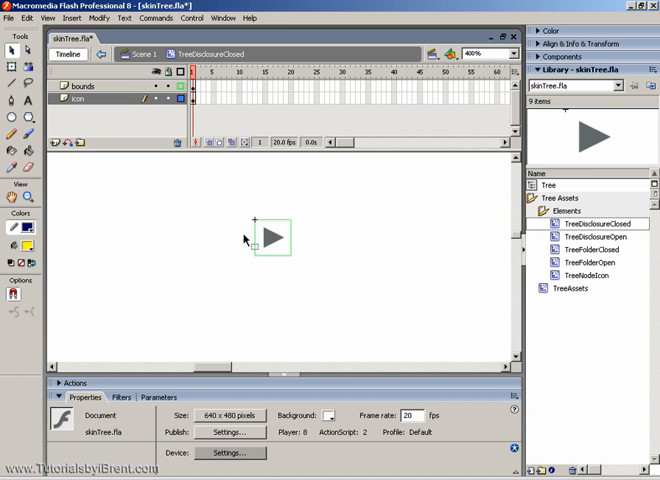
pyautogui.click(272, 238)
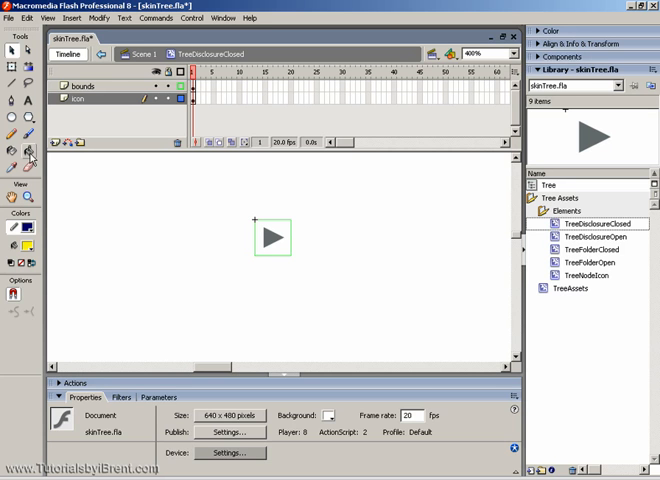
# Step: Fill the TreeDisclosureClosed triangle with yellow using the Paint Bucket
pyautogui.click(12, 166)
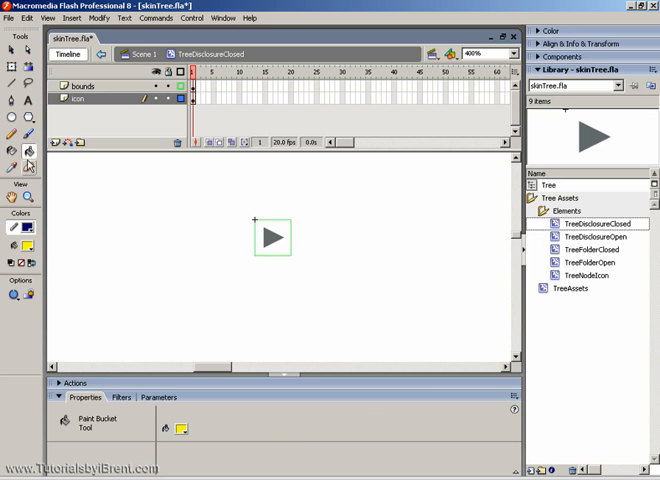
pyautogui.click(14, 246)
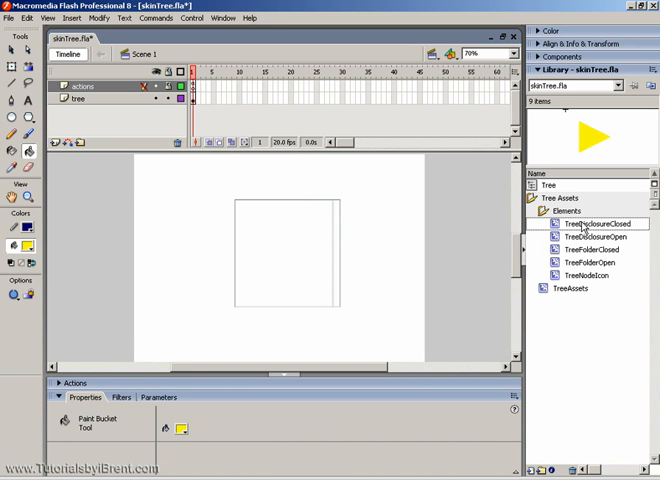
pyautogui.click(600, 224)
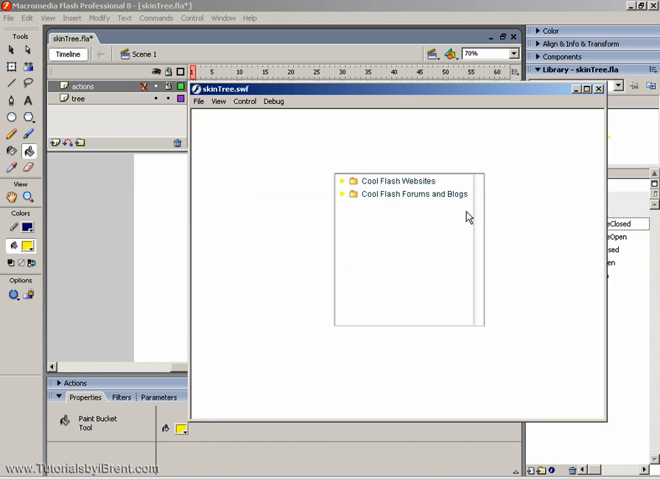
# Step: Expand the Cool Flash Websites folder in the SWF preview
pyautogui.click(342, 180)
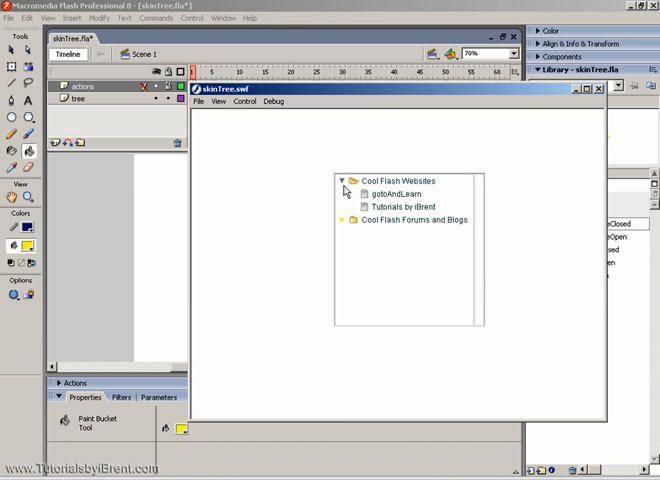
pyautogui.moveTo(344, 186)
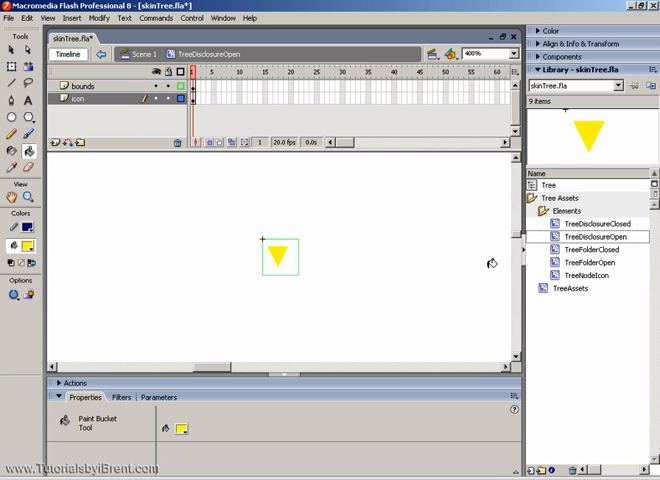
# Step: Preview the closed folder symbol, then select TreeNodeIcon for editing
pyautogui.click(588, 236)
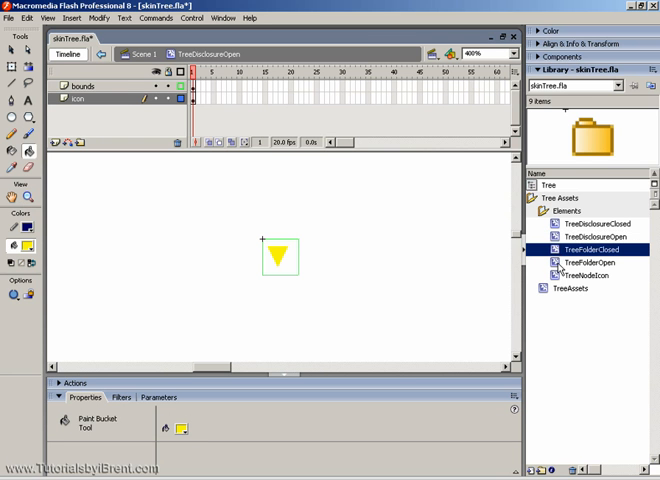
pyautogui.click(580, 274)
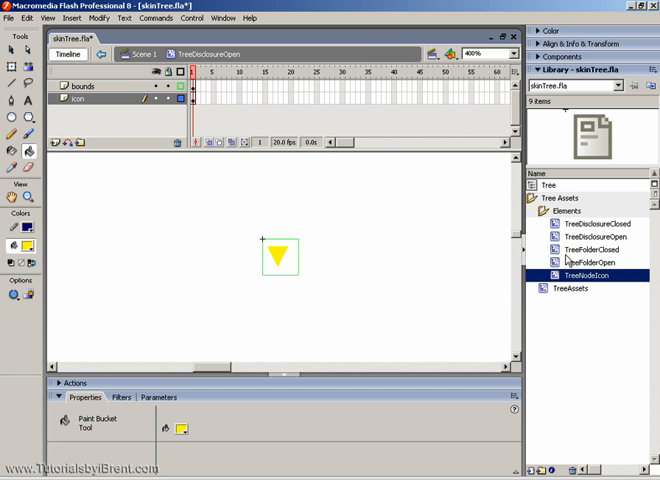
pyautogui.moveTo(558, 284)
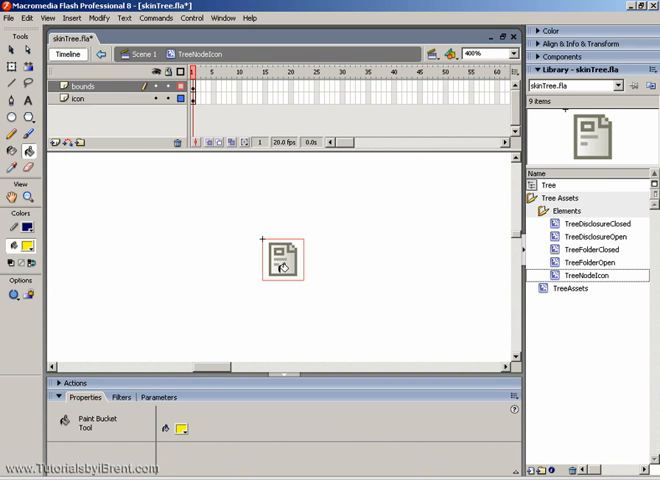
# Step: Select the default page-style leaf icon artwork to delete it
pyautogui.click(280, 262)
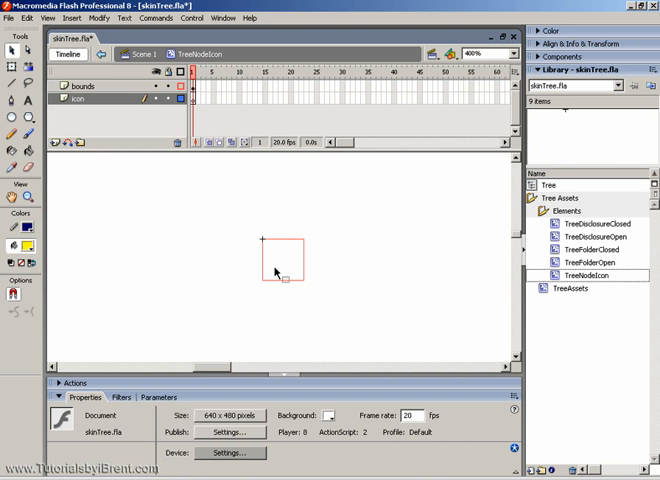
pyautogui.moveTo(92, 178)
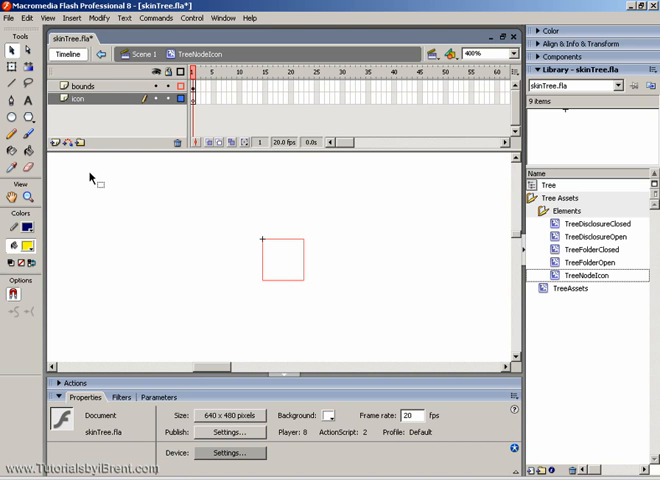
pyautogui.moveTo(290, 262)
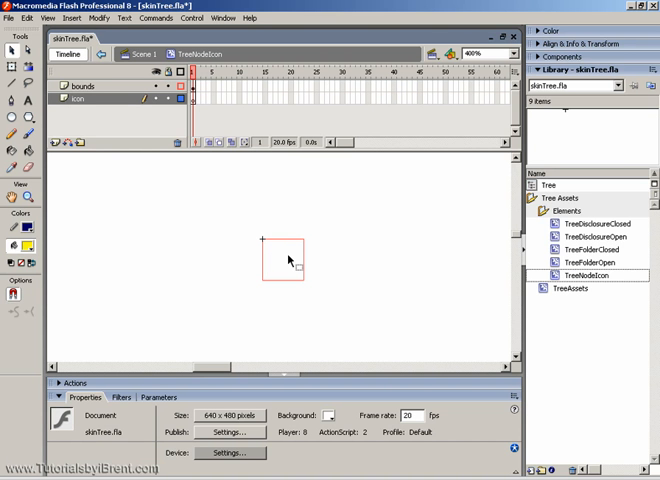
pyautogui.moveTo(300, 280)
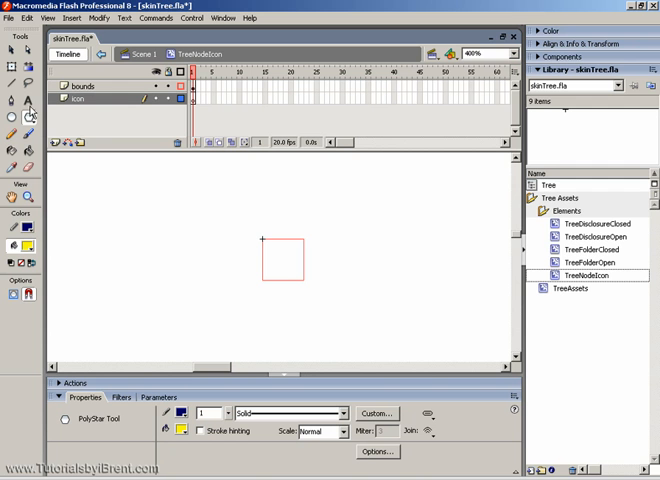
pyautogui.moveTo(146, 228)
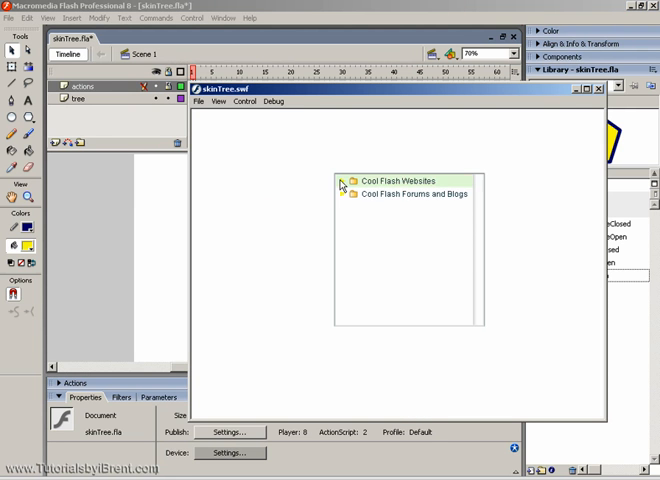
# Step: Expand a folder in the SWF preview to check the updated tree icons
pyautogui.click(344, 180)
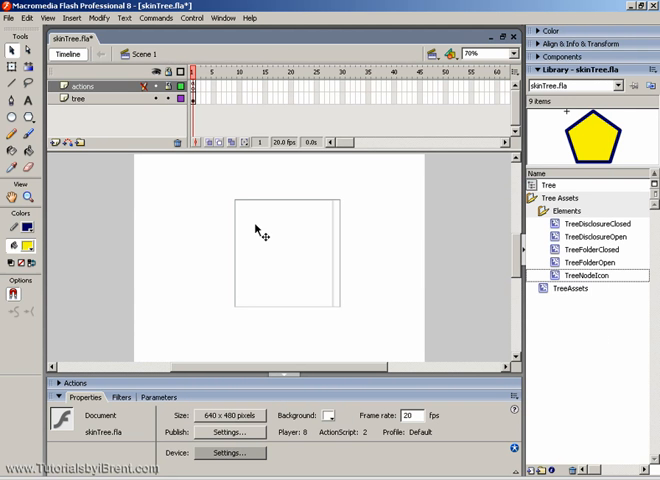
pyautogui.moveTo(350, 244)
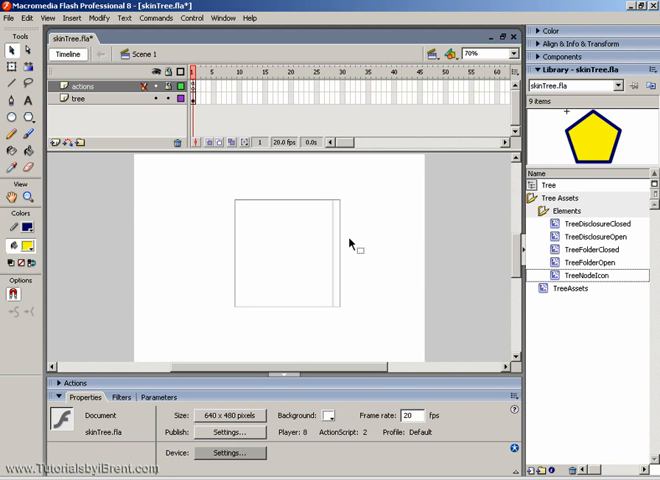
pyautogui.moveTo(378, 236)
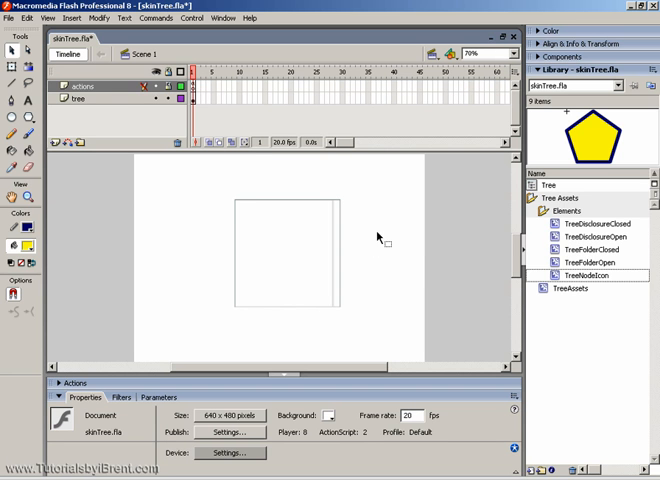
pyautogui.click(566, 196)
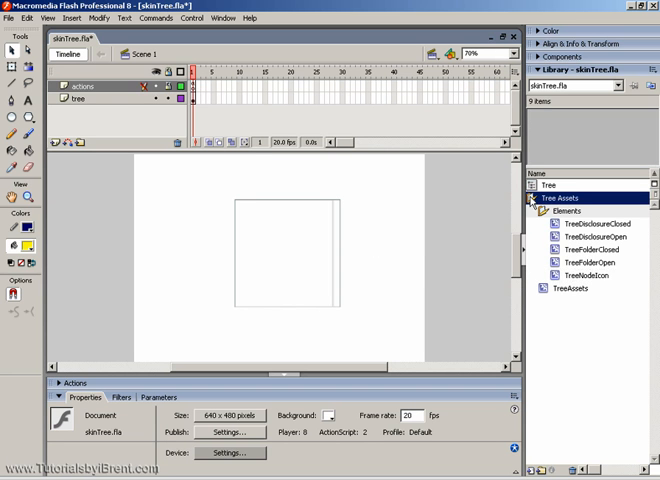
pyautogui.click(536, 196)
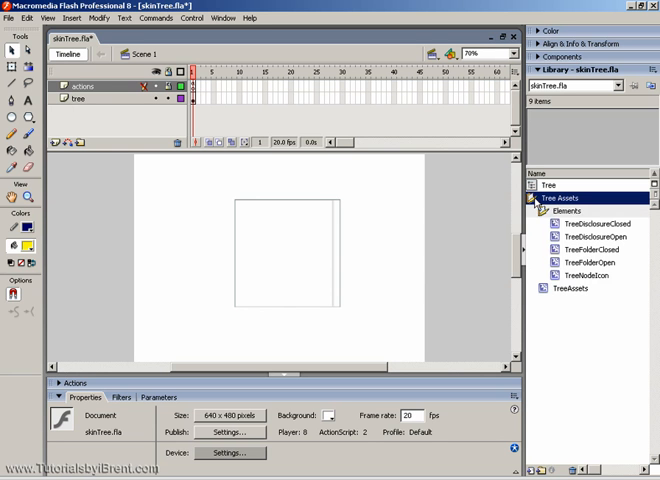
pyautogui.click(588, 250)
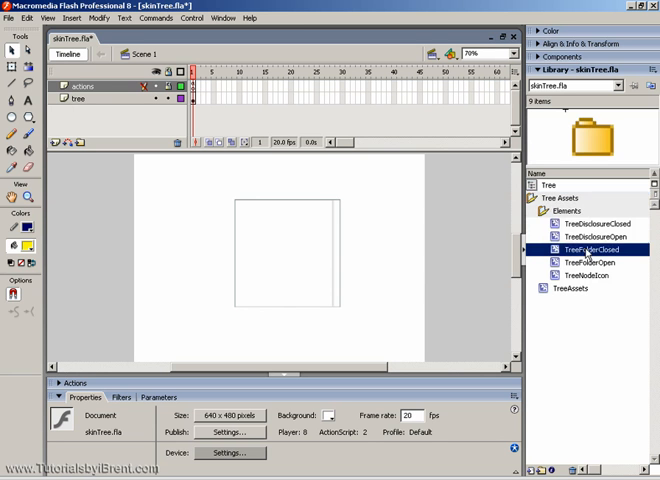
pyautogui.click(584, 274)
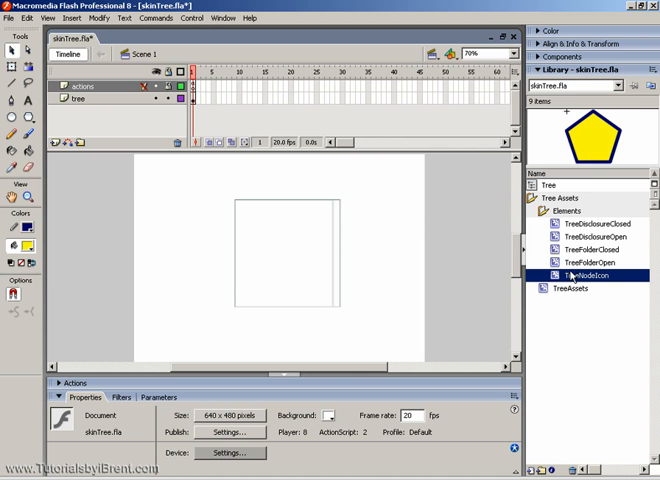
pyautogui.rightClick(578, 268)
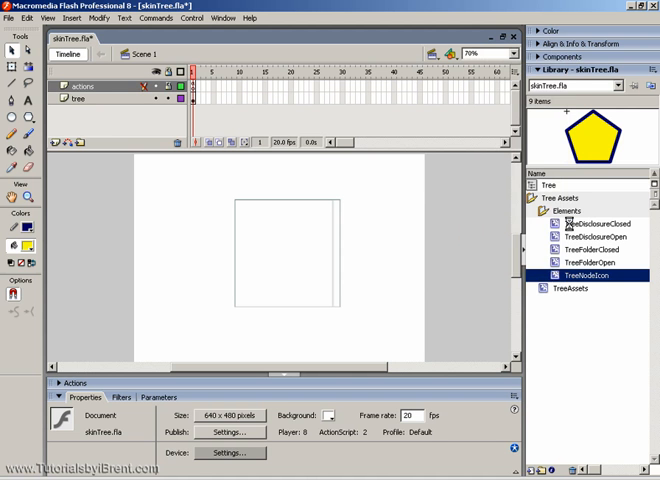
pyautogui.rightClick(584, 224)
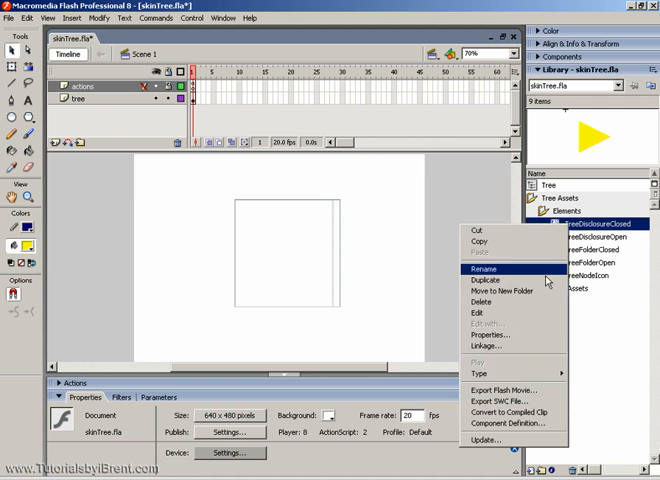
pyautogui.click(486, 348)
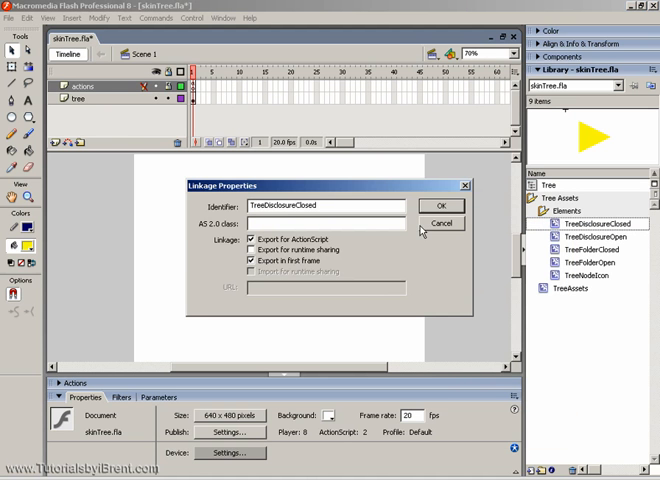
pyautogui.click(438, 204)
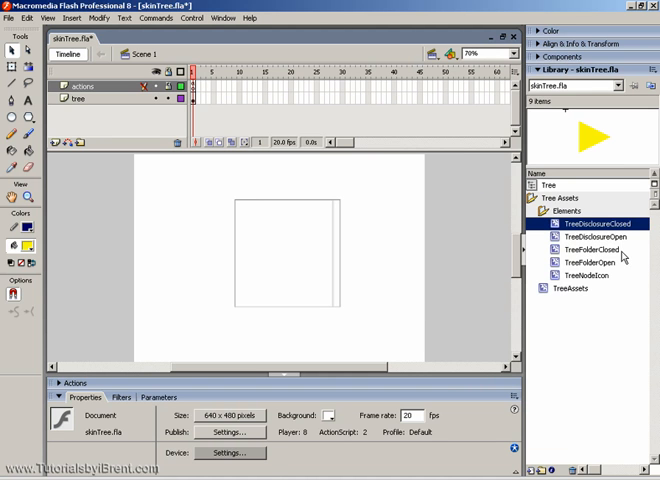
pyautogui.moveTo(564, 244)
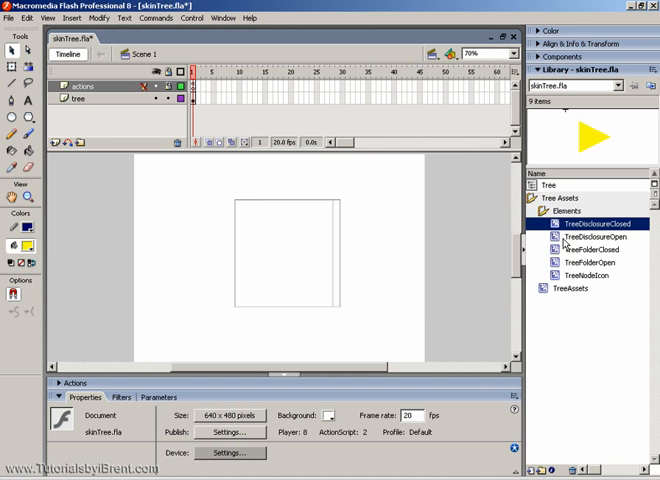
pyautogui.click(590, 244)
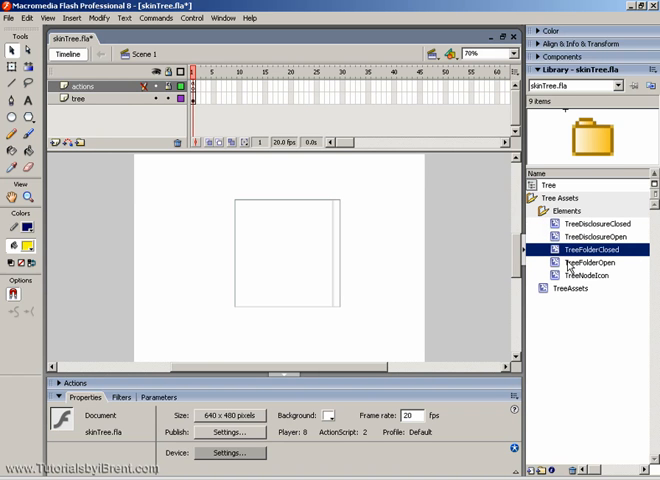
pyautogui.click(580, 262)
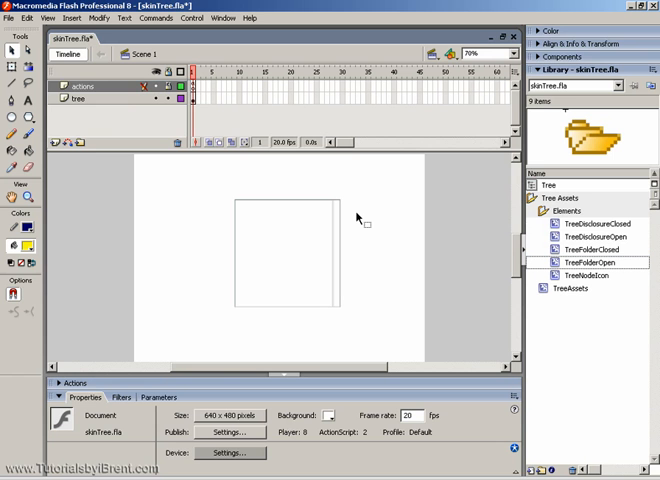